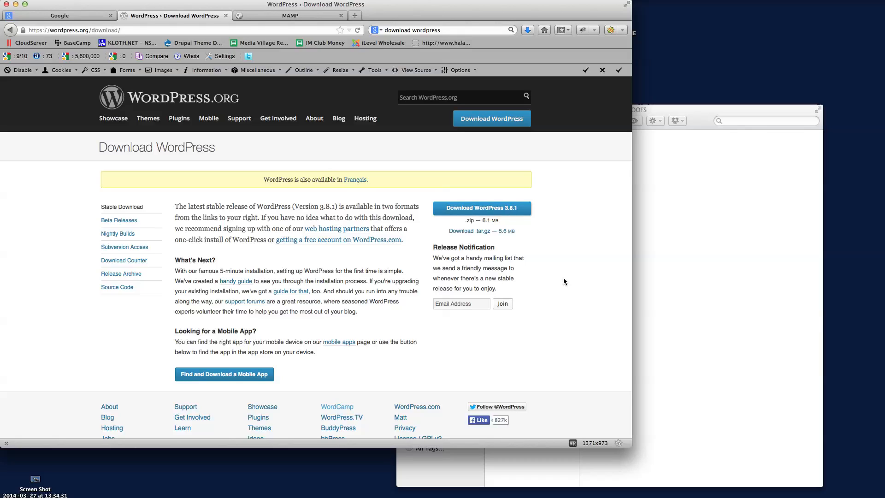
mouse_move(568, 245)
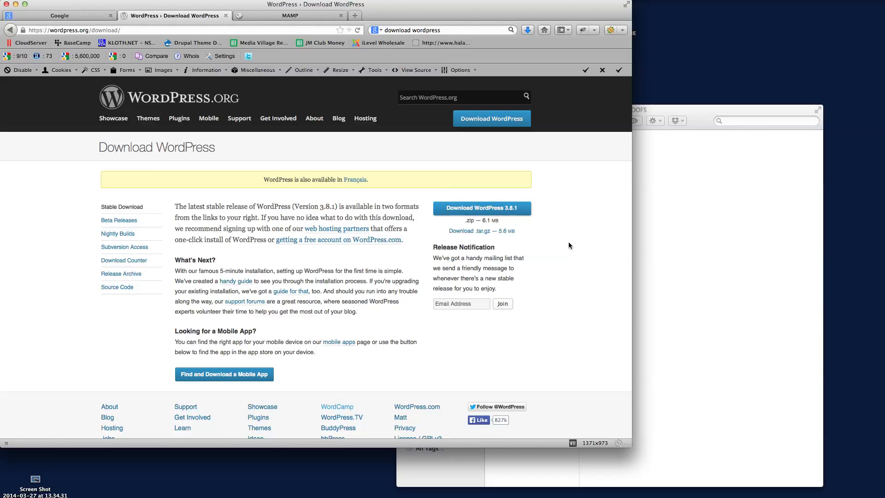
mouse_move(564, 256)
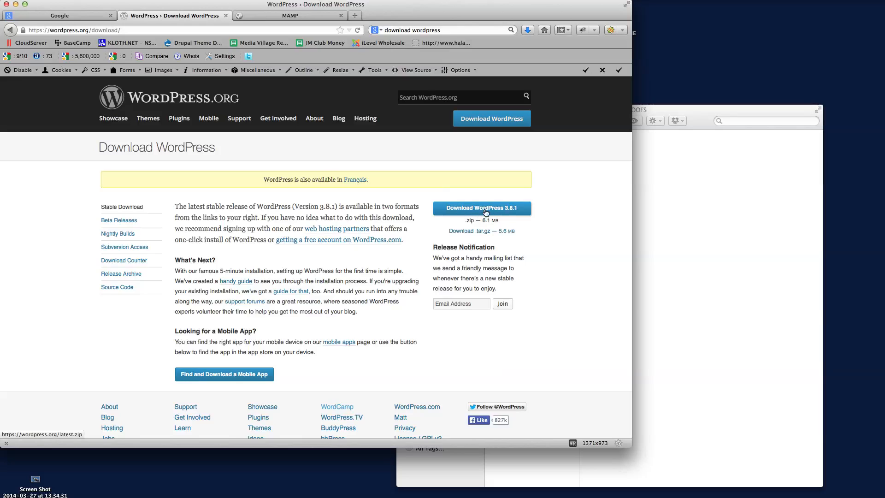
mouse_move(535, 258)
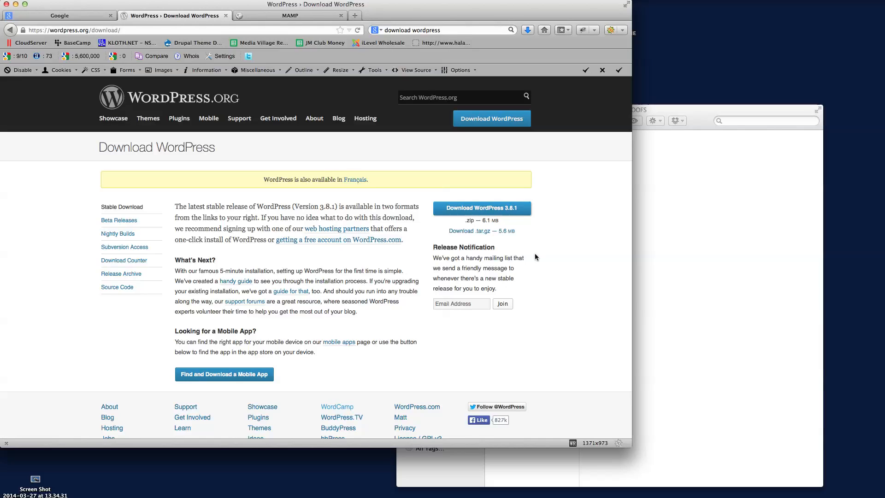
mouse_move(514, 218)
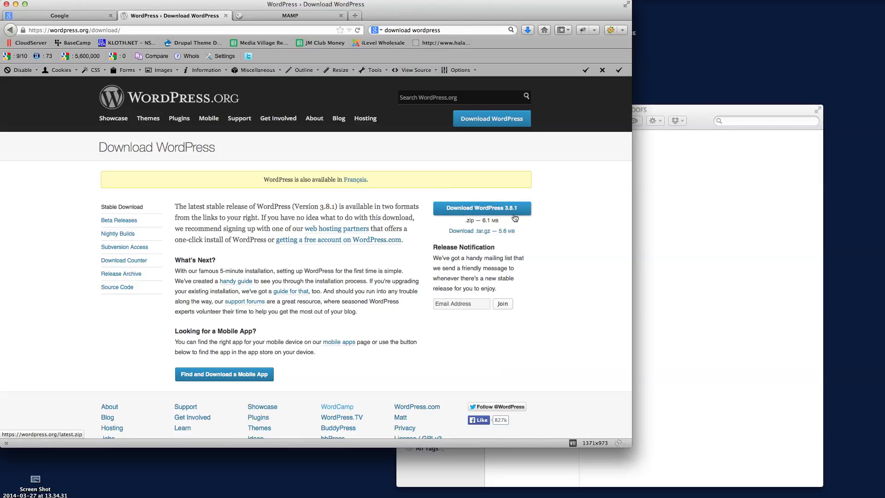
mouse_move(695, 221)
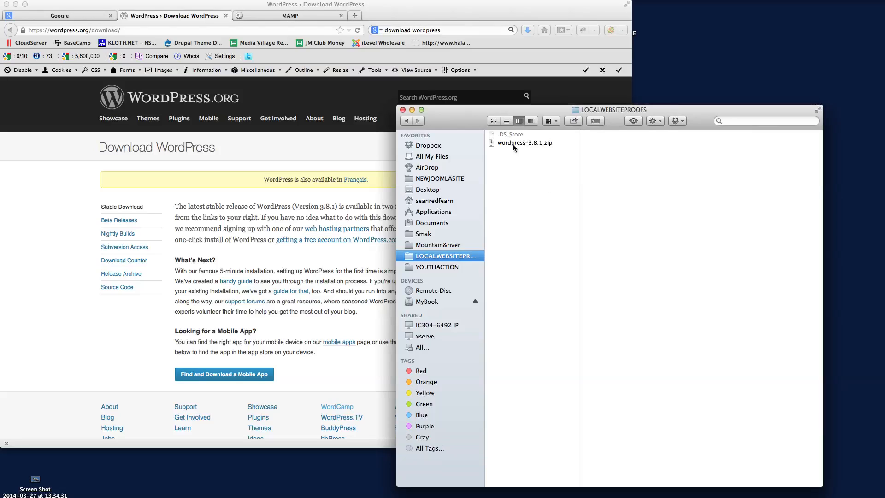
Unpack wordpress-3.8.1.zip into a wordpress folder in LOCALWEBSITEPROOFS and remove the zip.
left_click(524, 142)
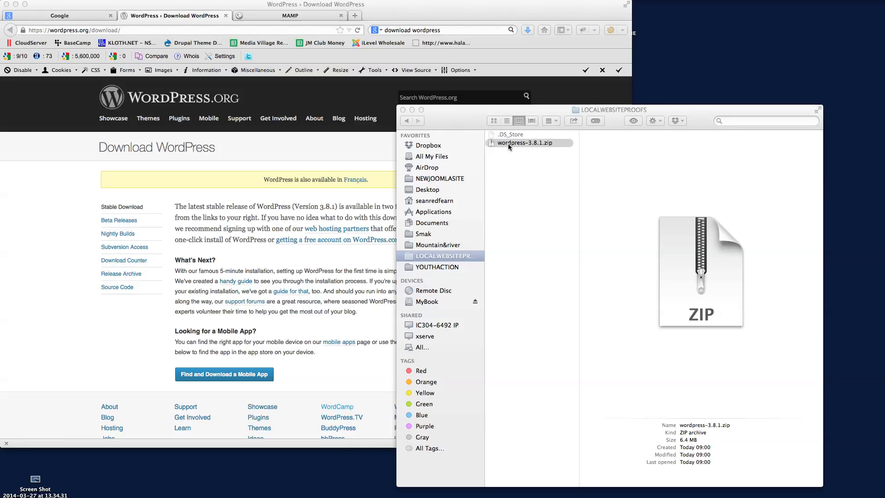
double_click(529, 142)
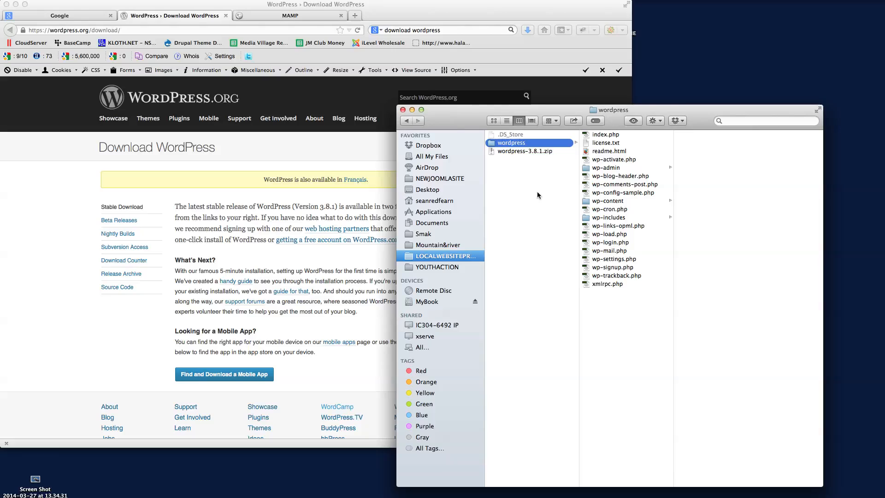
mouse_move(522, 191)
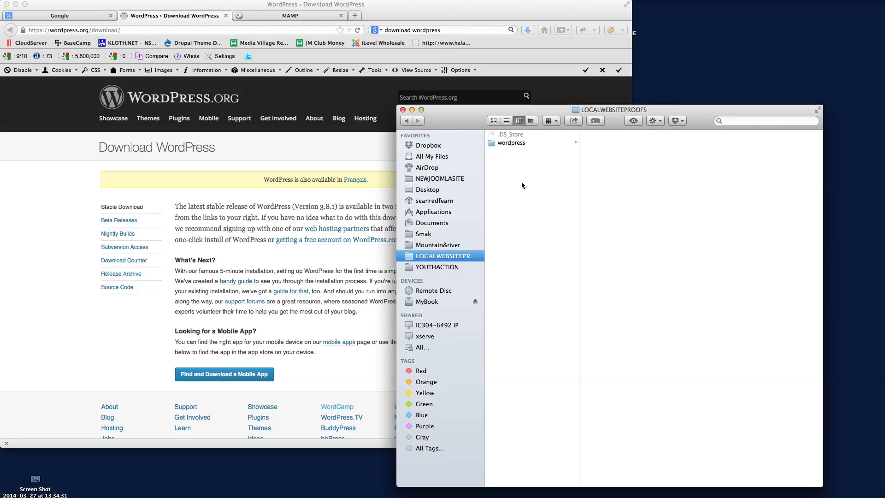
left_click(512, 142)
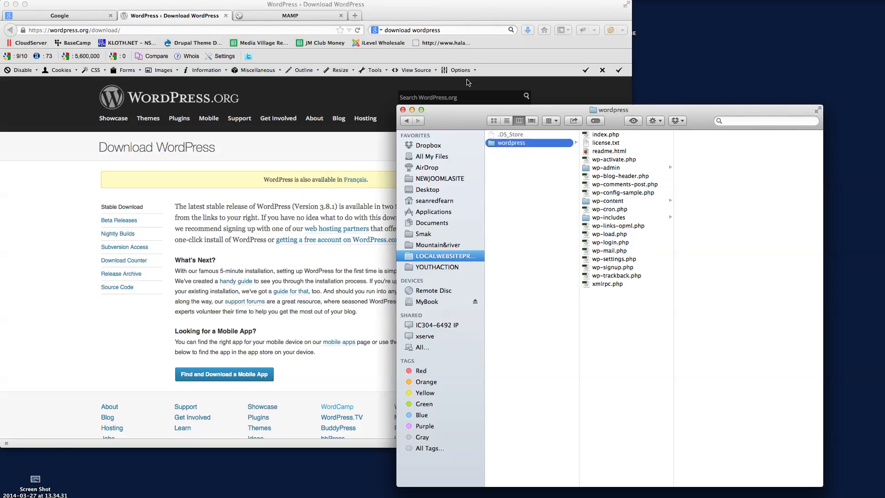
left_click(290, 15)
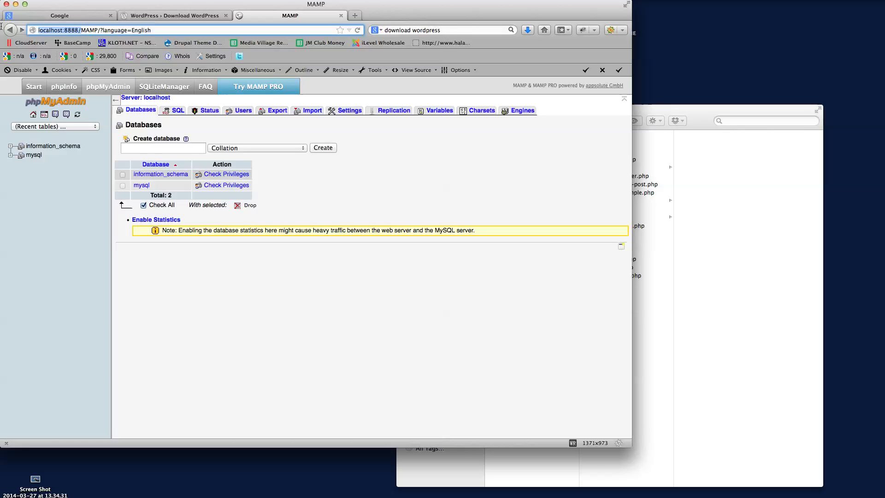
left_click(470, 15)
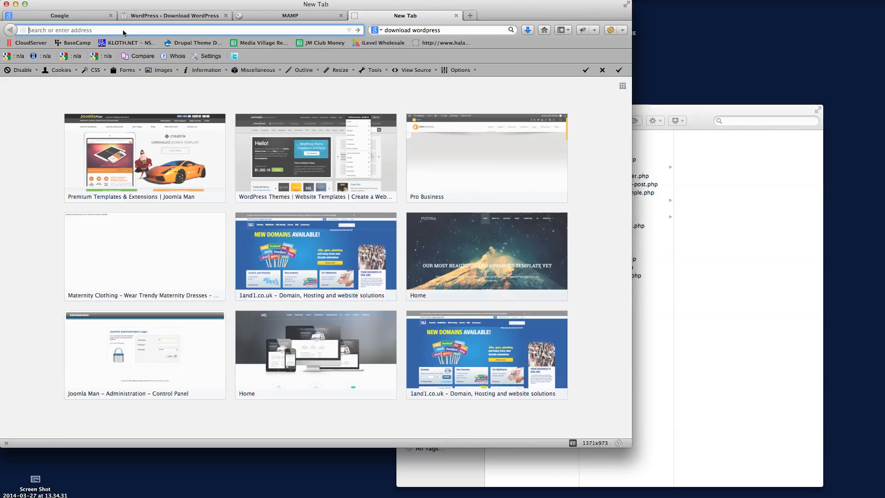
type("http://localhost:8888/wo")
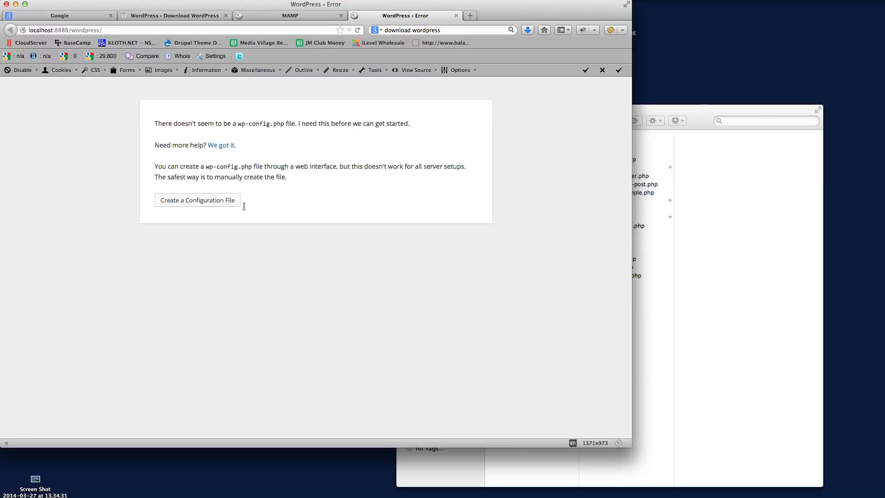
mouse_move(270, 233)
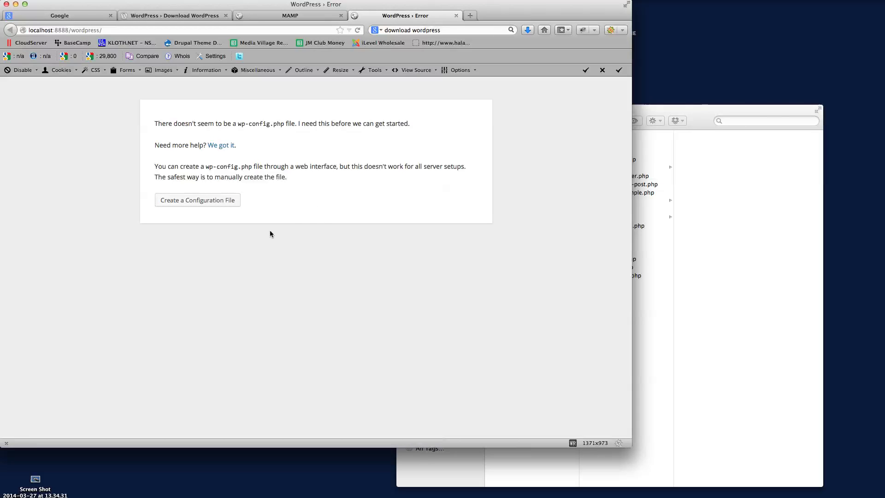
mouse_move(269, 137)
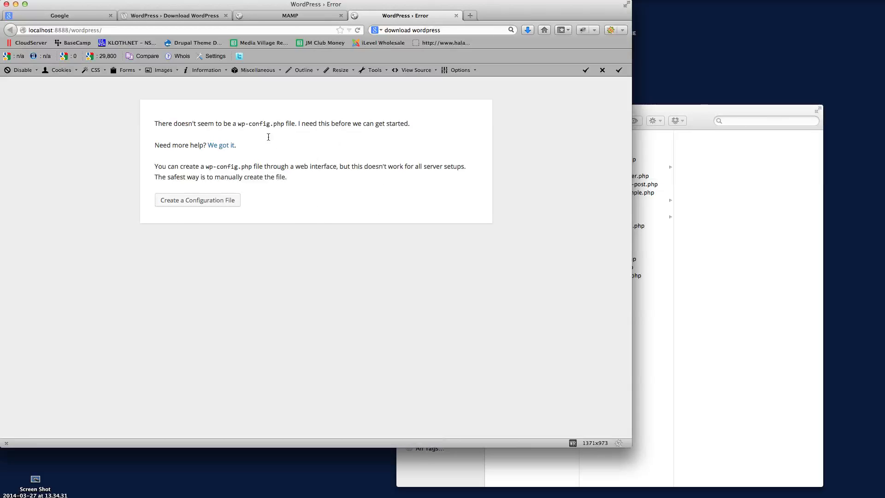
Create a new database named wordpress in phpMyAdmin.
left_click(289, 16)
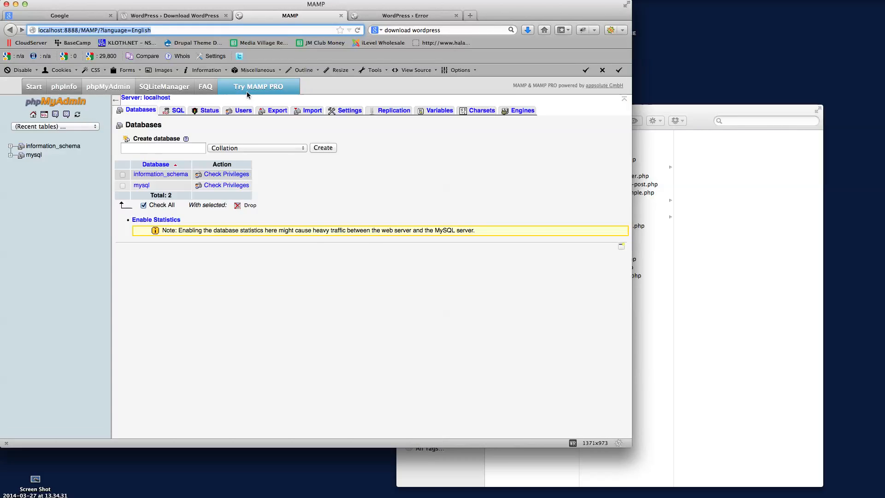
left_click(163, 148)
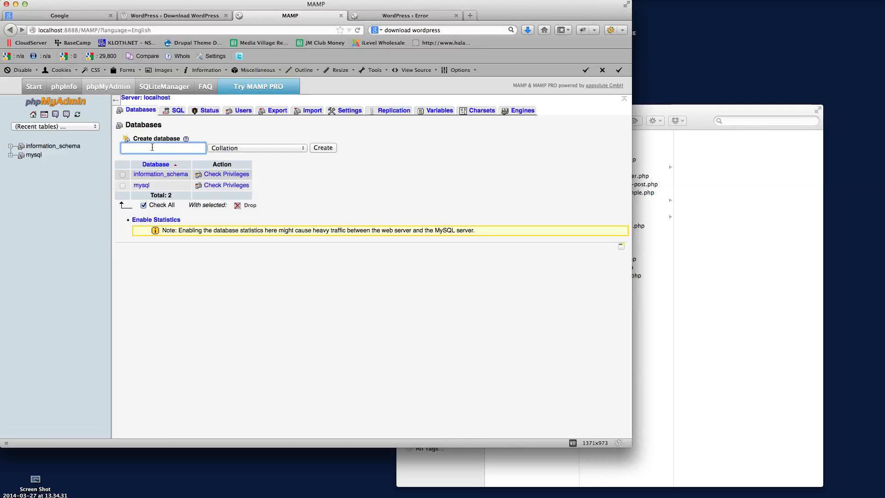
type("wordpress")
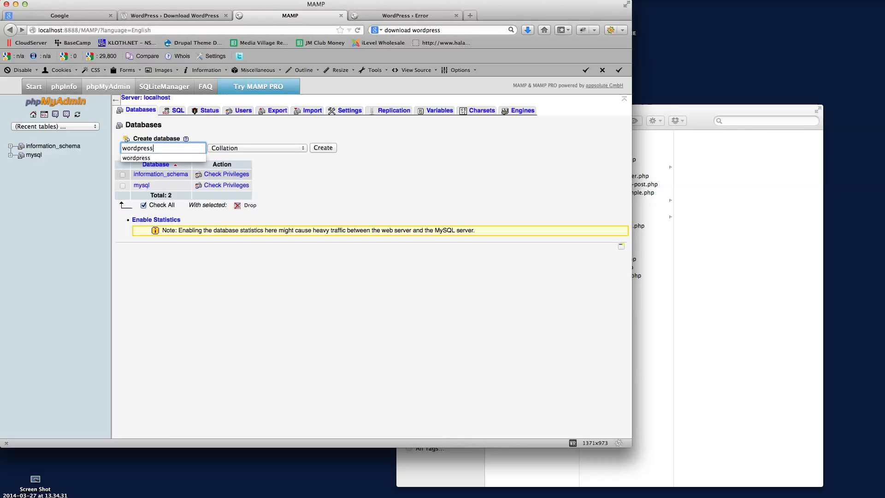
left_click(322, 148)
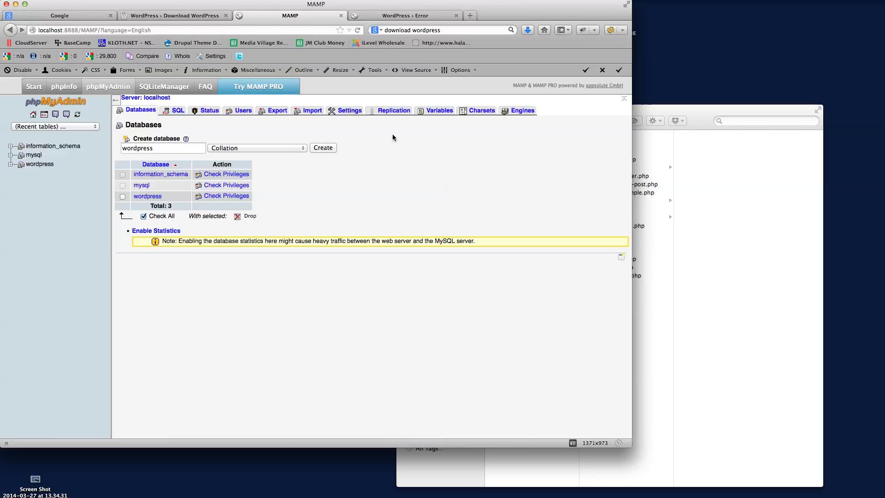
Start creating the configuration file and reach the database connection form, checking phpMyAdmin.
left_click(405, 15)
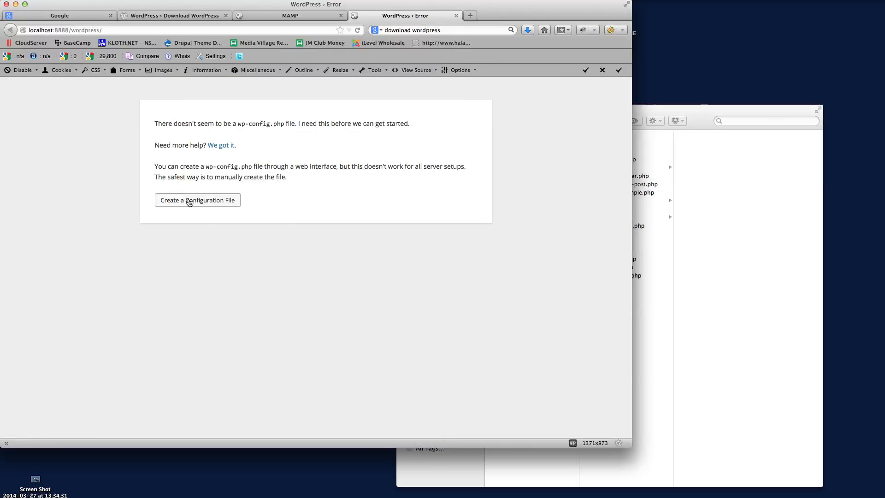
left_click(196, 199)
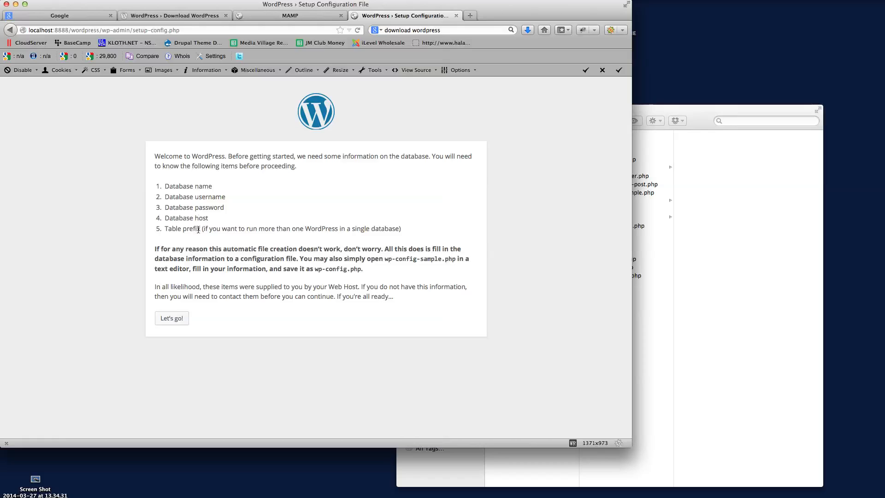
mouse_move(208, 342)
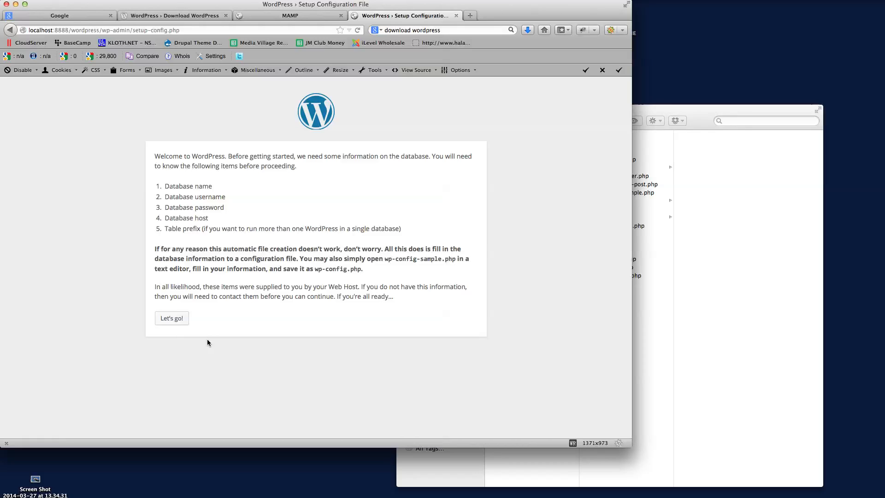
mouse_move(171, 318)
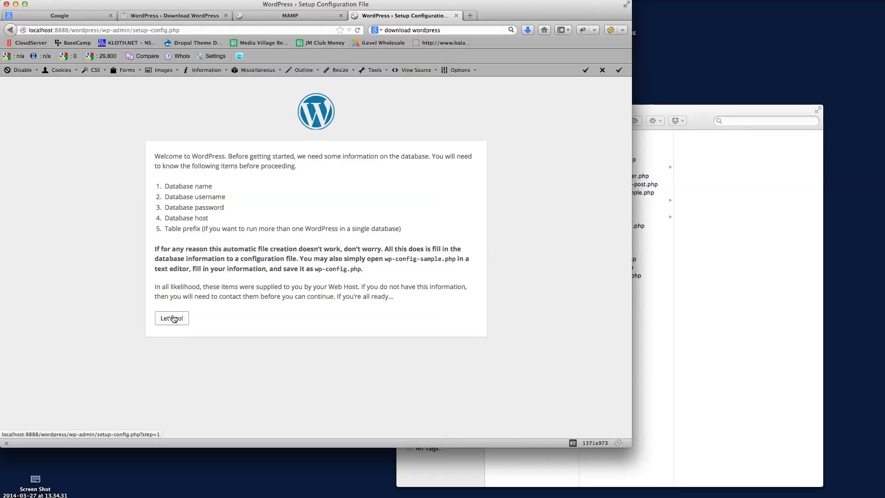
left_click(171, 318)
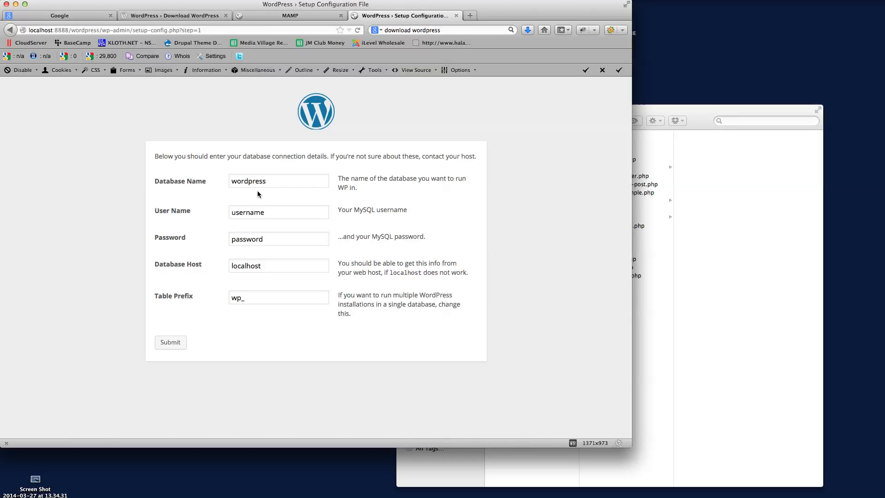
left_click(289, 15)
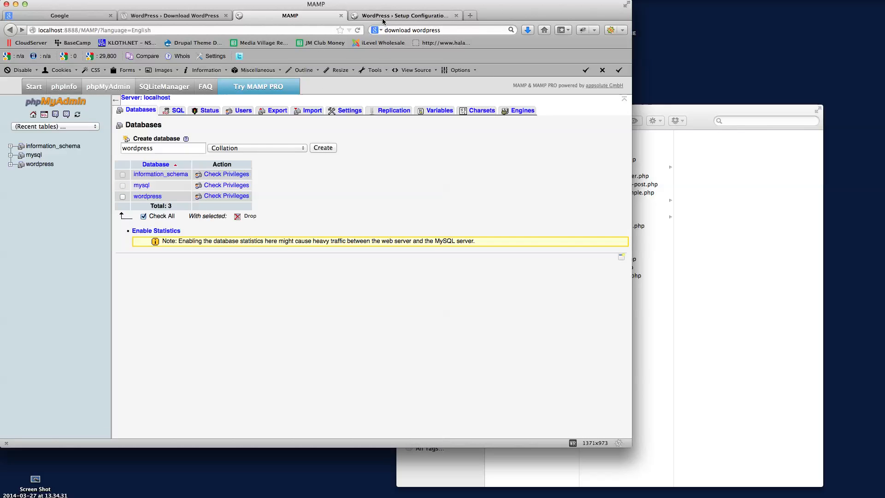
left_click(404, 15)
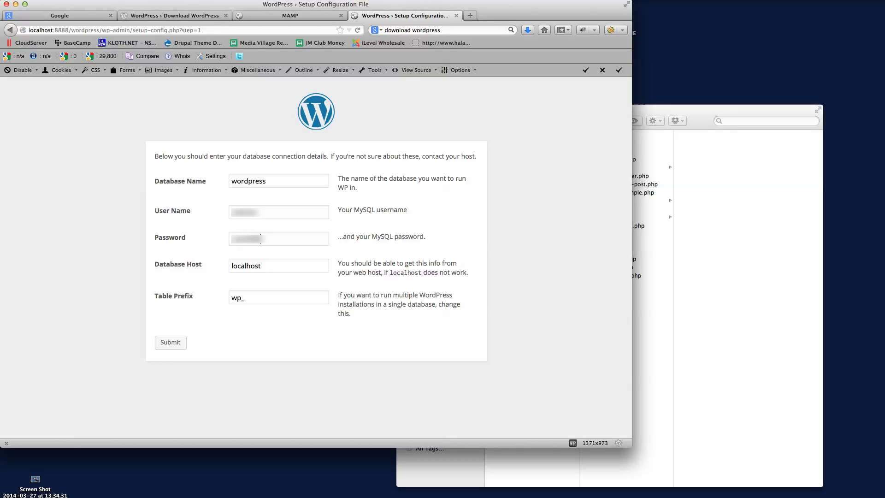
Submit database wordpress, host localhost, prefix wp_ until the connection succeeds, then run the install.
double_click(246, 266)
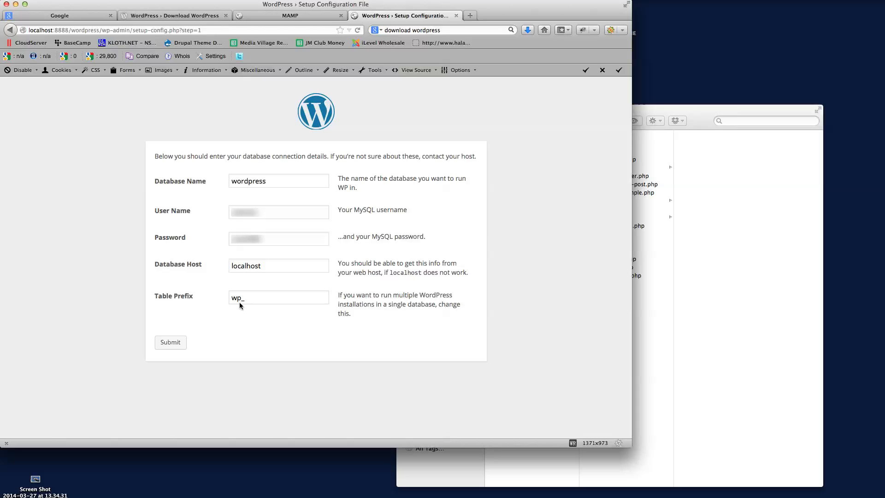
left_click(170, 342)
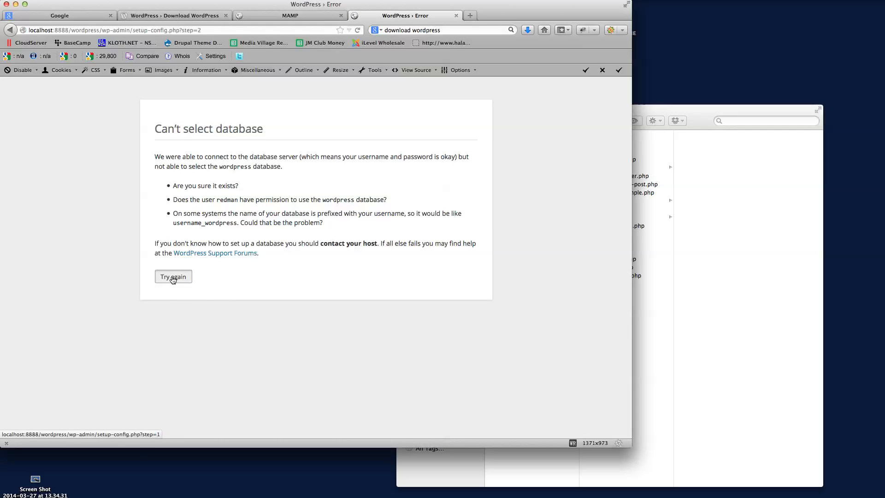
left_click(174, 277)
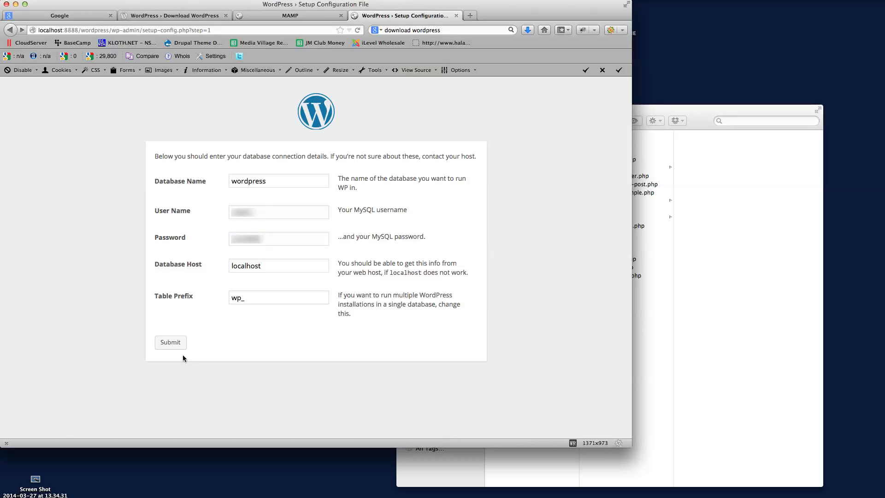
left_click(170, 342)
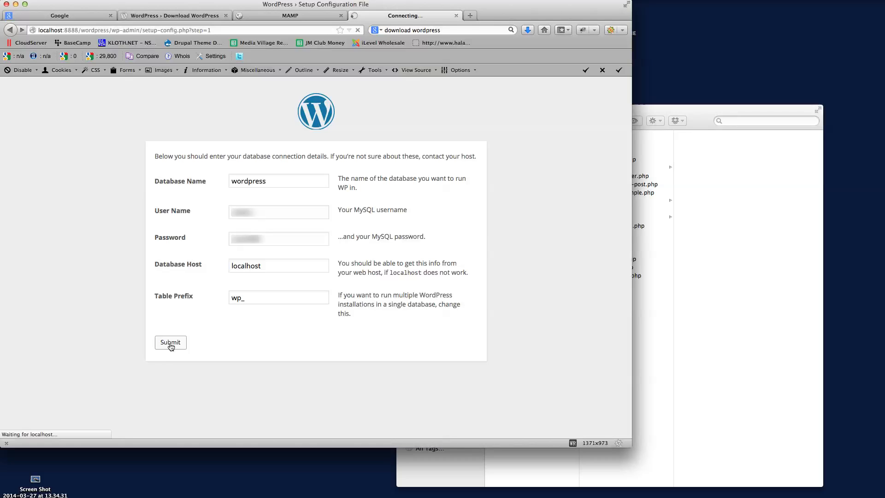
left_click(170, 342)
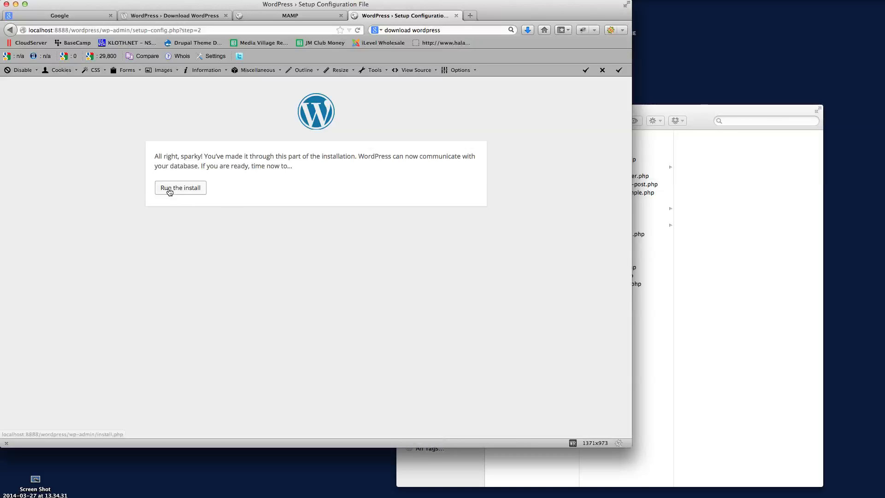
left_click(181, 188)
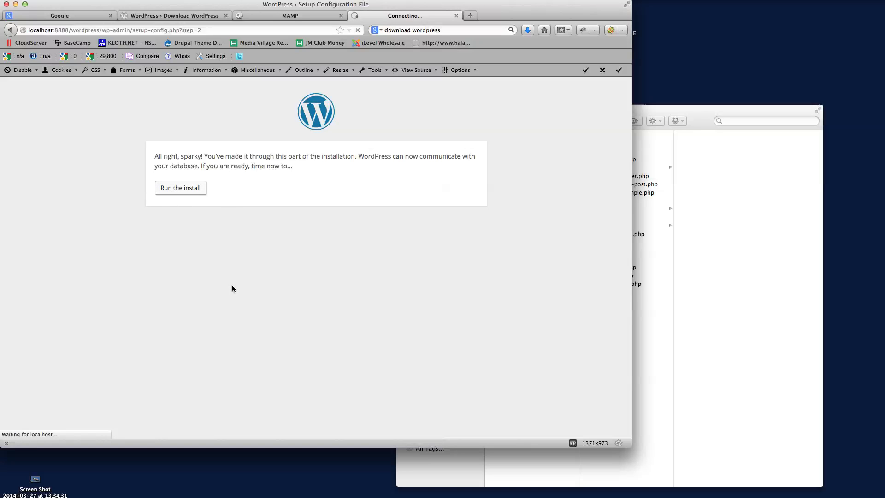
Enter site title ProBusiness Theme Demo, username admin and the password.
left_click(180, 187)
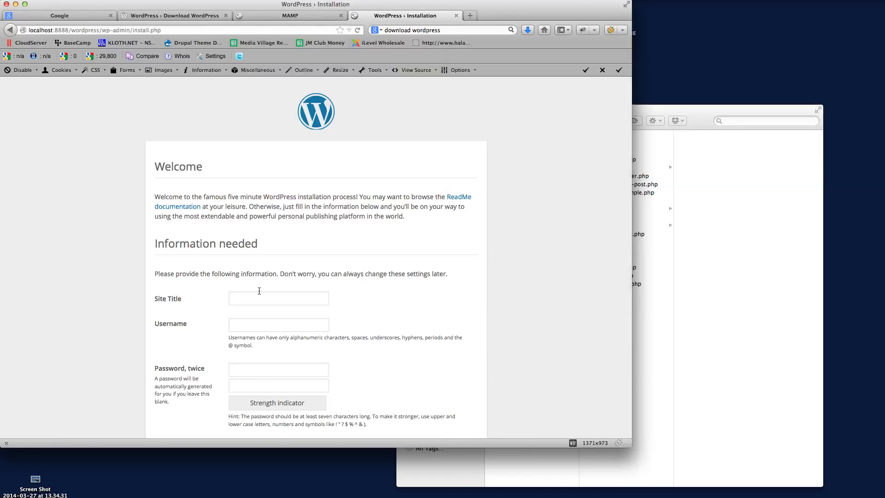
scroll("down", 3)
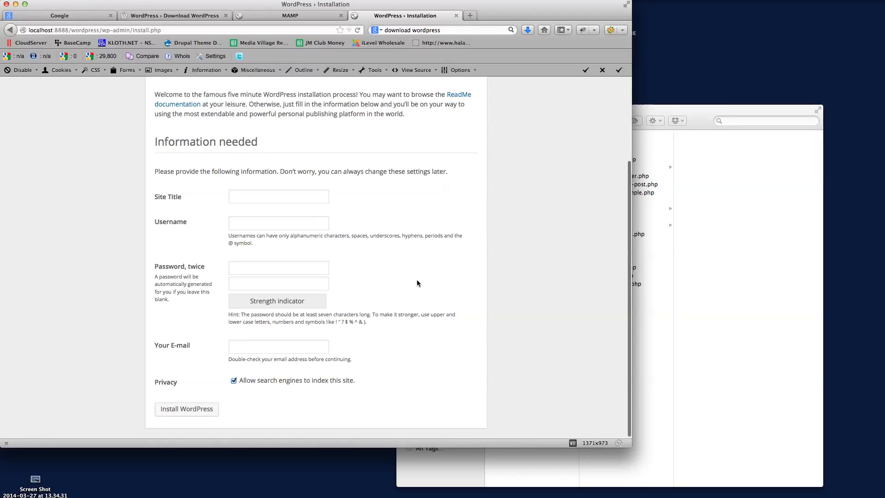
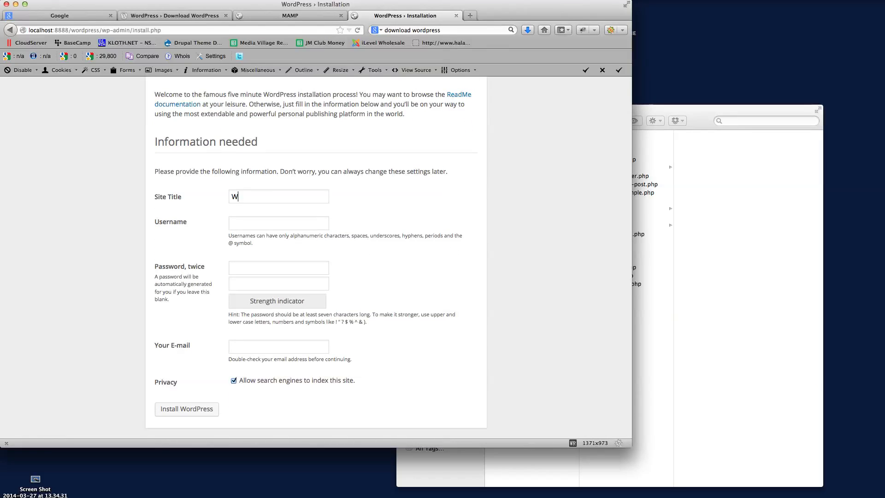
key("Backspace")
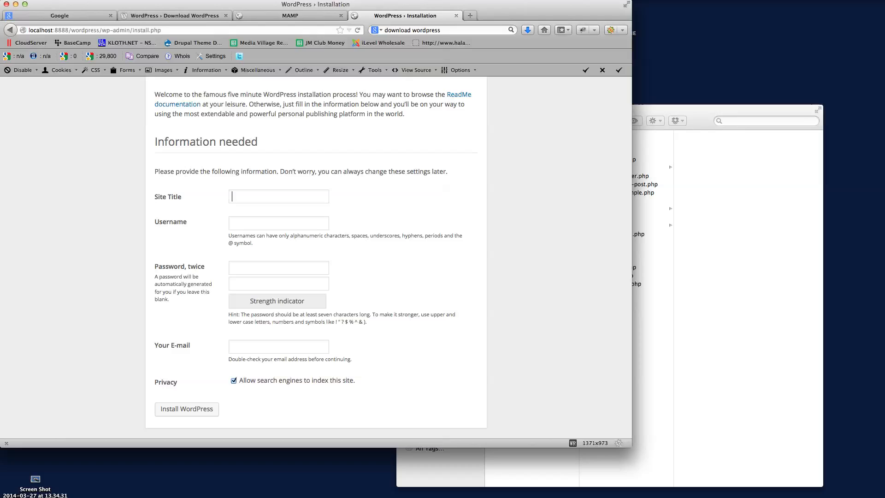
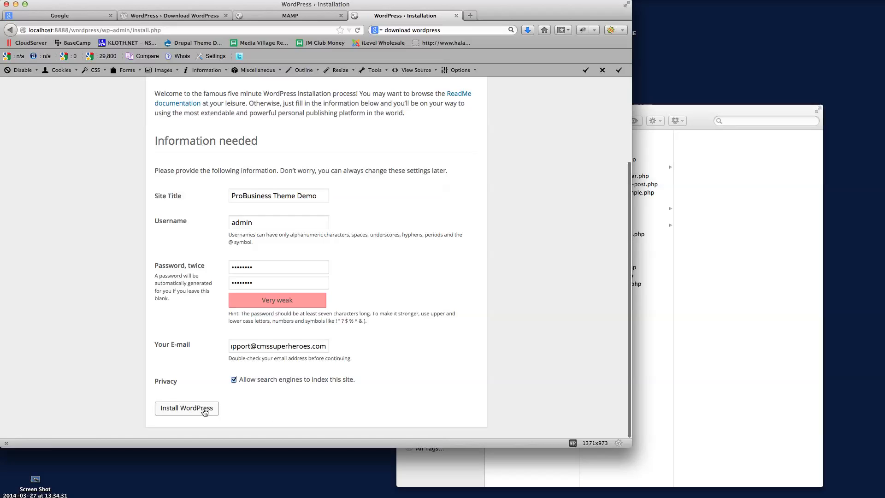
left_click(186, 407)
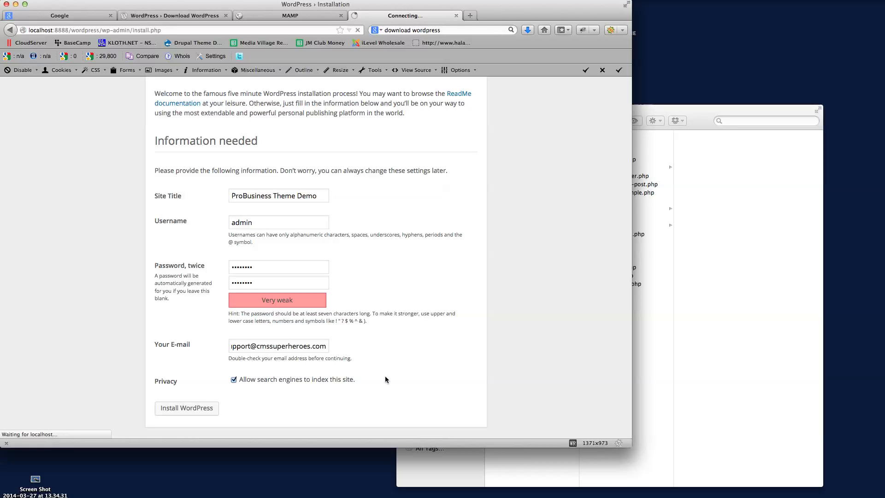
From the Success page, log in with the new administrator account.
left_click(187, 407)
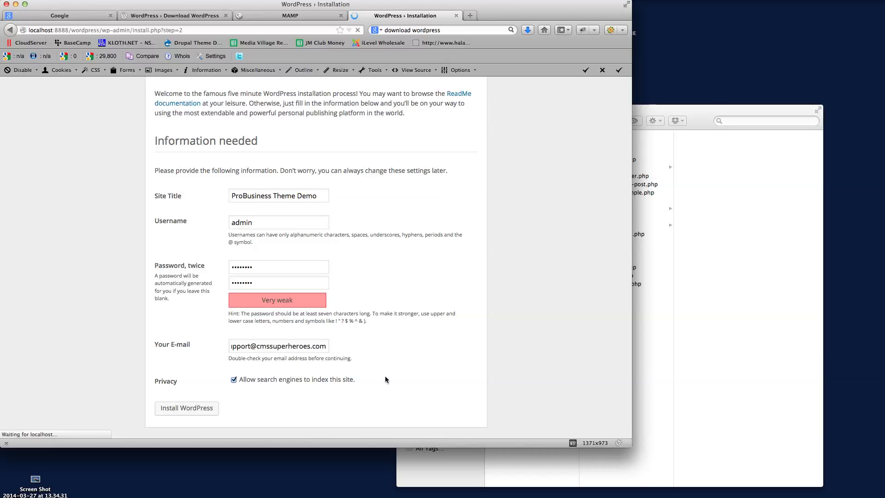
left_click(186, 408)
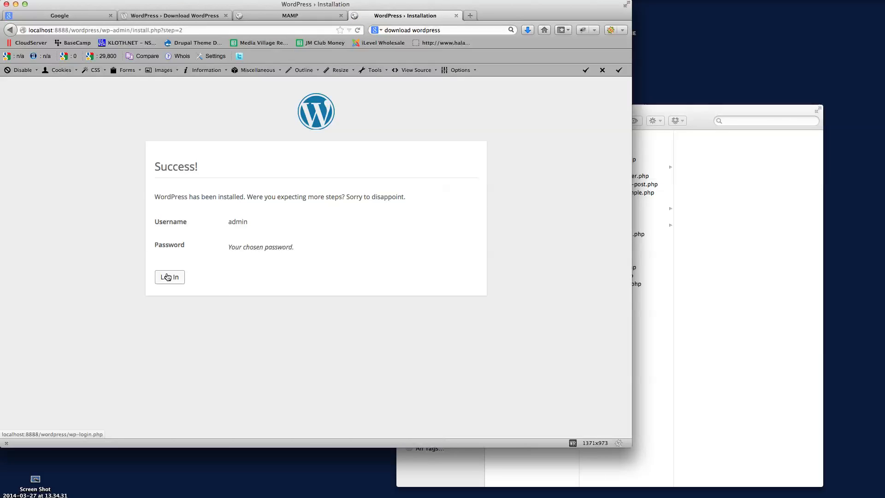
left_click(169, 276)
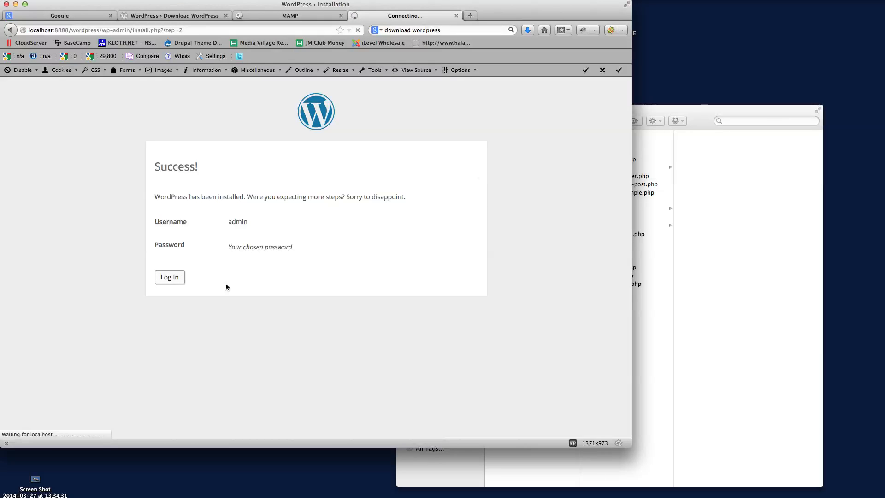
left_click(169, 277)
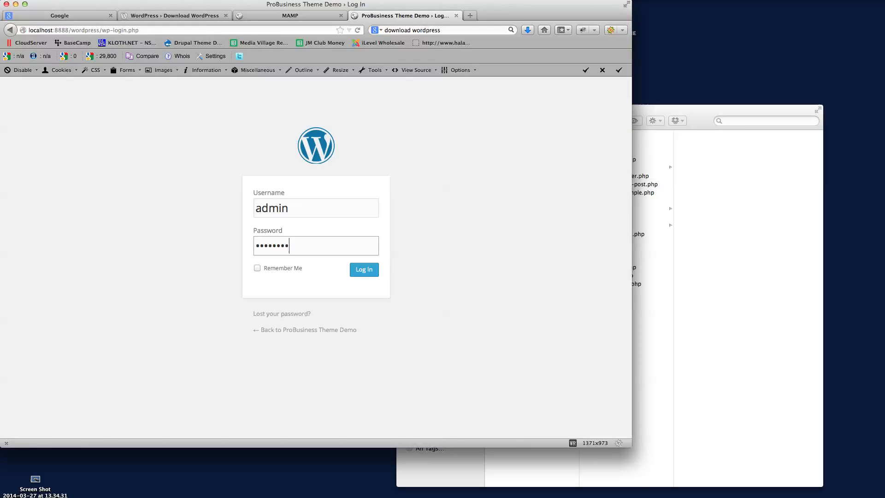
left_click(364, 269)
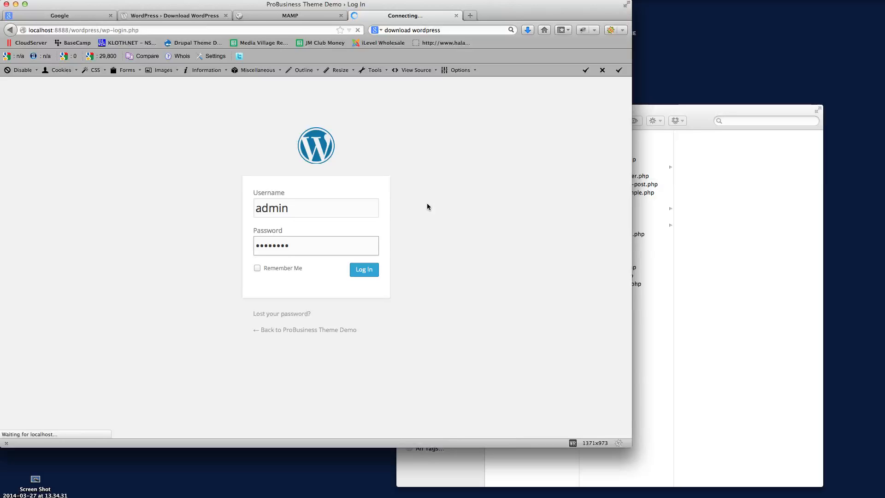
left_click(364, 269)
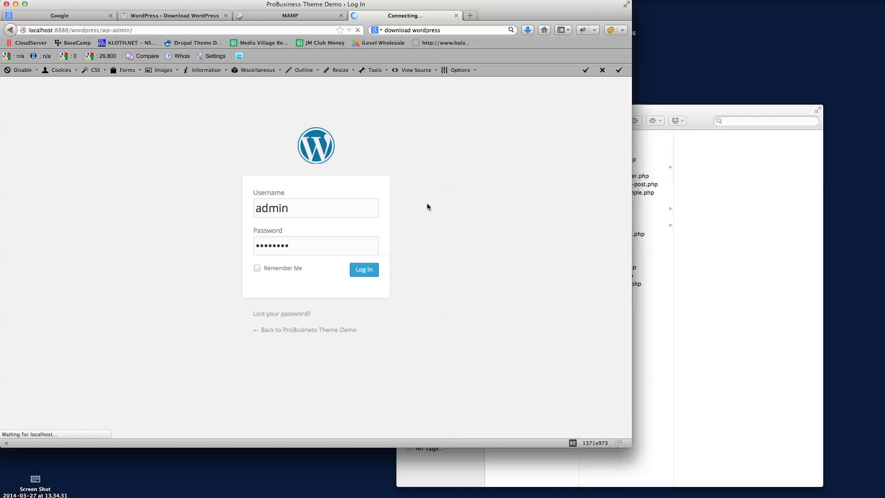
From the dashboard, visit the base site URL to show the ProBusiness Theme Demo front end.
left_click(364, 269)
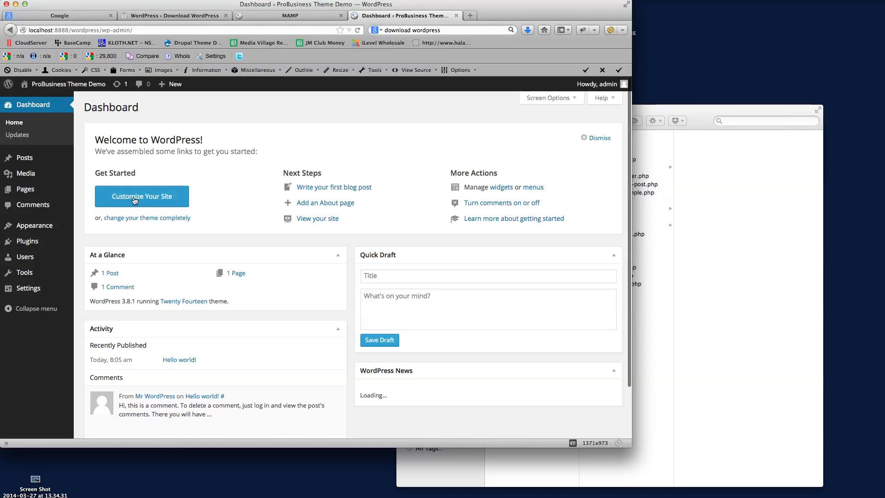
mouse_move(74, 35)
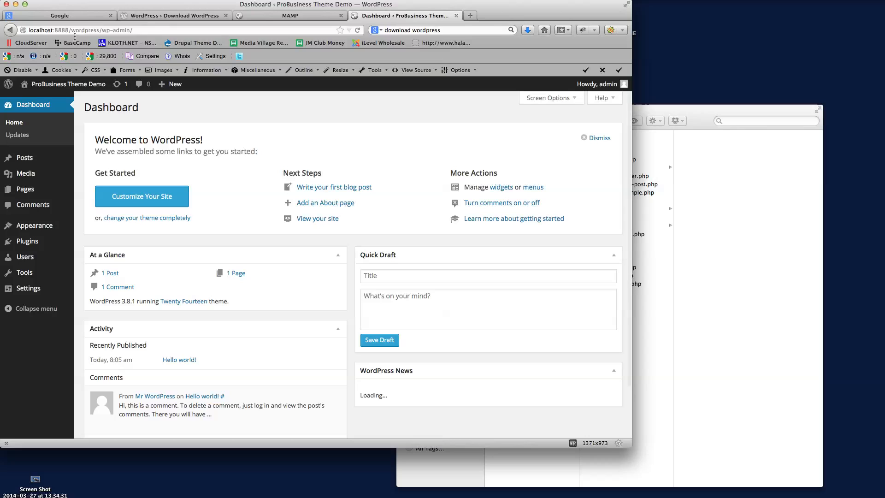
left_click(79, 30)
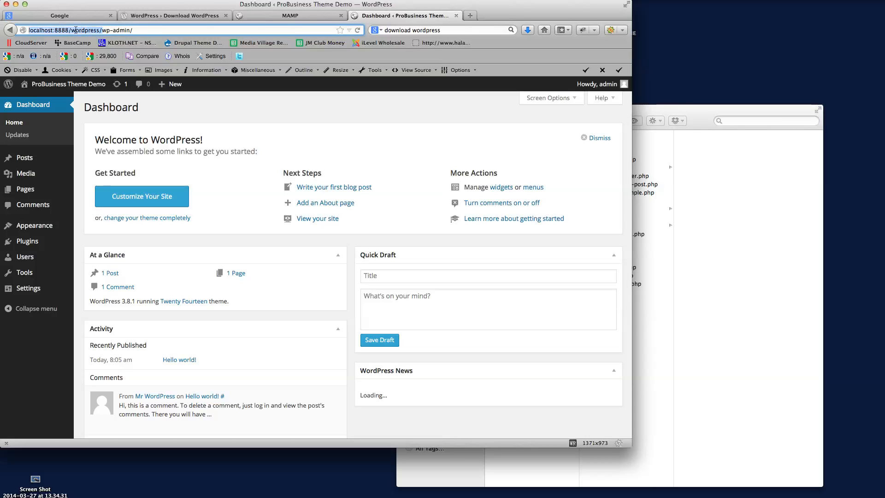
left_click(472, 15)
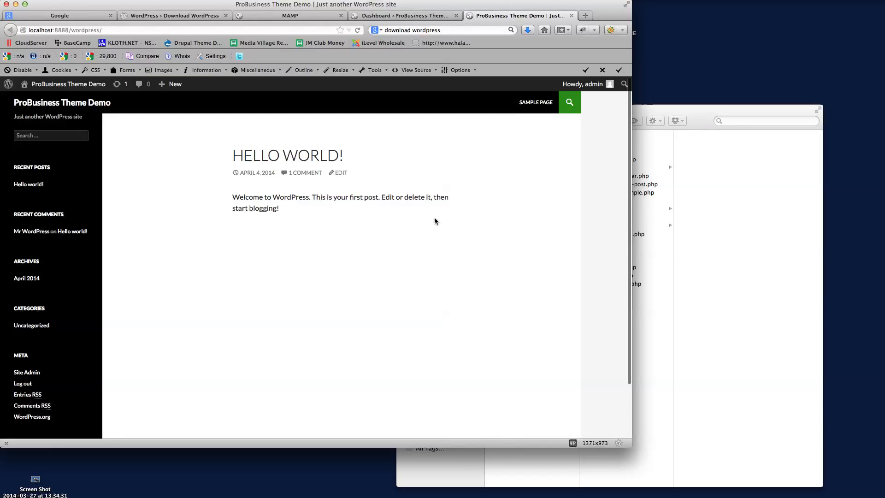
mouse_move(319, 247)
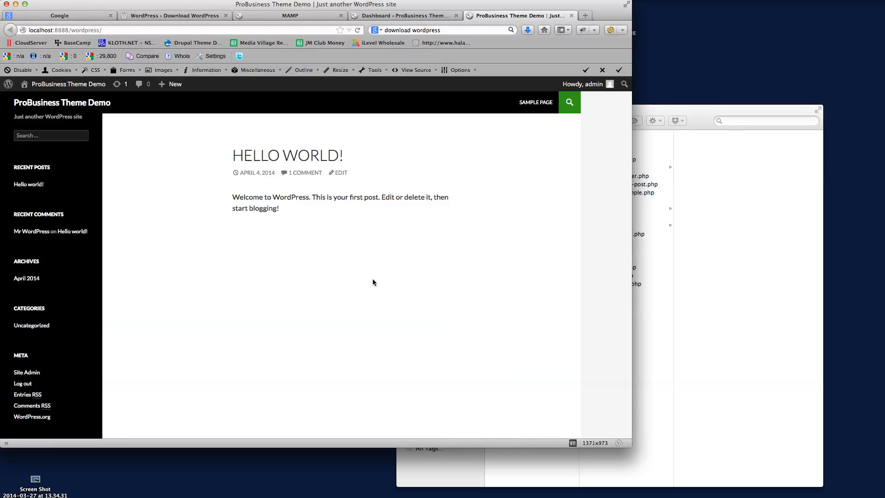
mouse_move(371, 277)
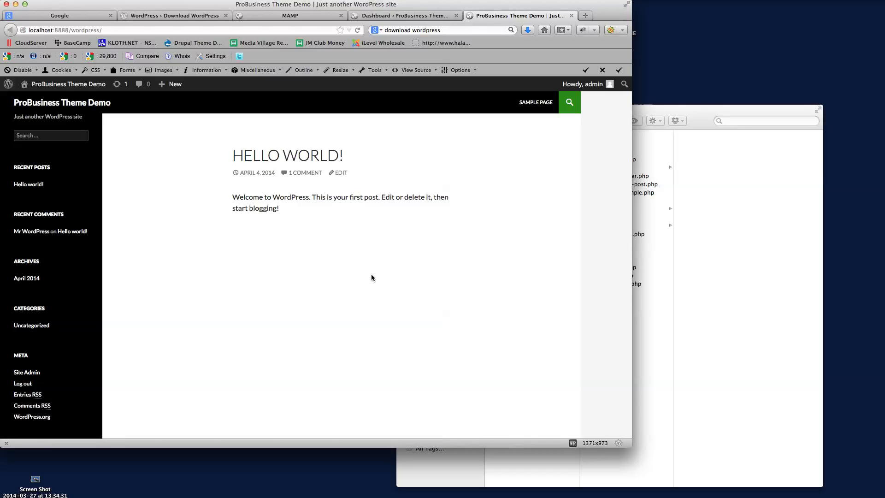